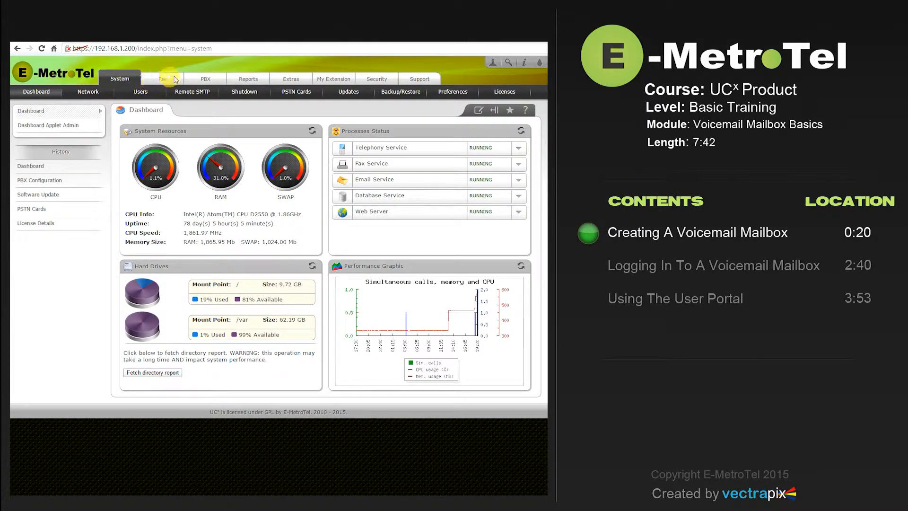
# - Go to PBX Configuration and its Extensions page
pyautogui.click(205, 79)
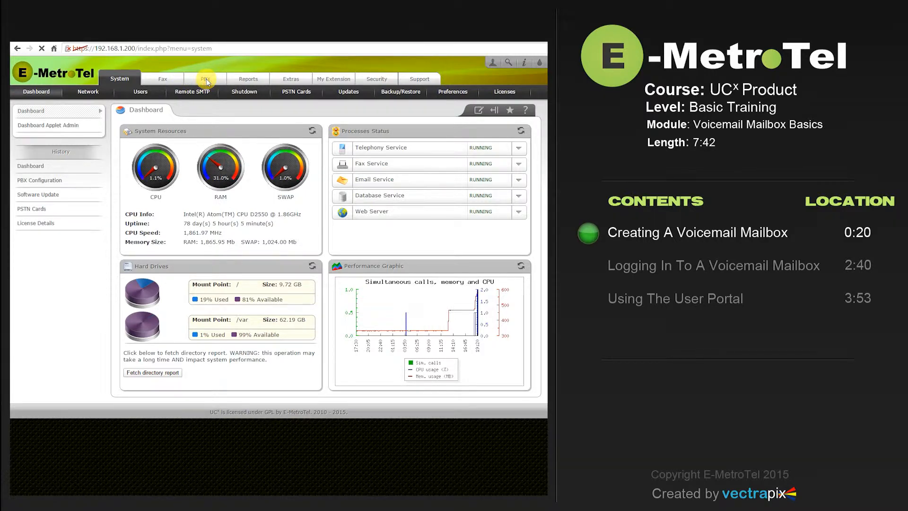
pyautogui.click(204, 79)
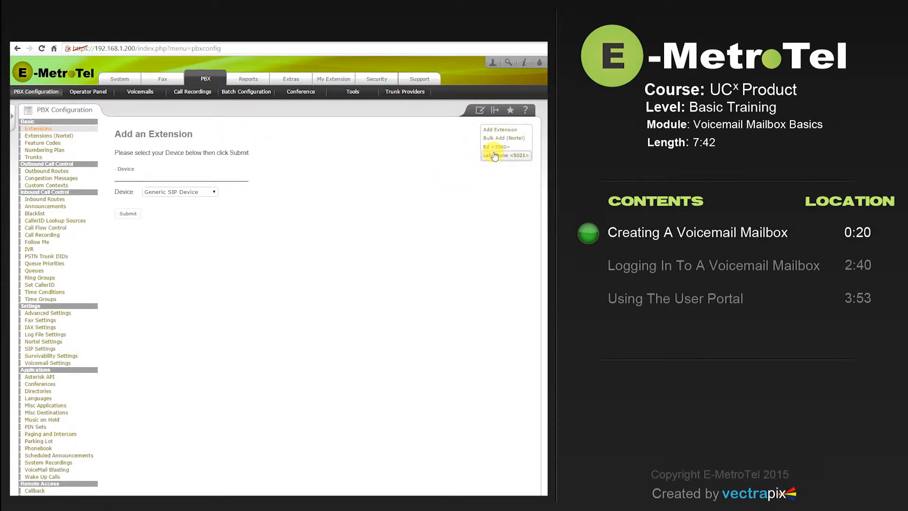
# - Open Lab Phone extension 5021 and set its voicemail Status to Enabled
pyautogui.click(505, 155)
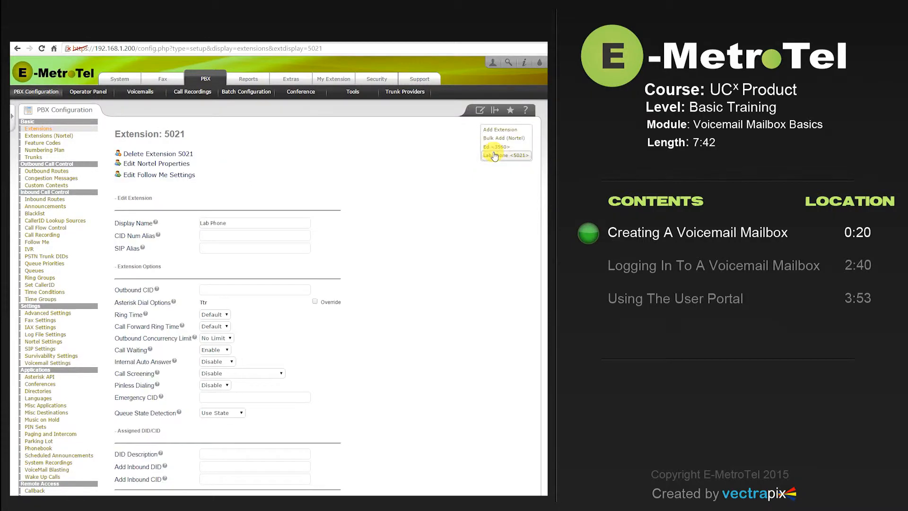
pyautogui.scroll(-3)
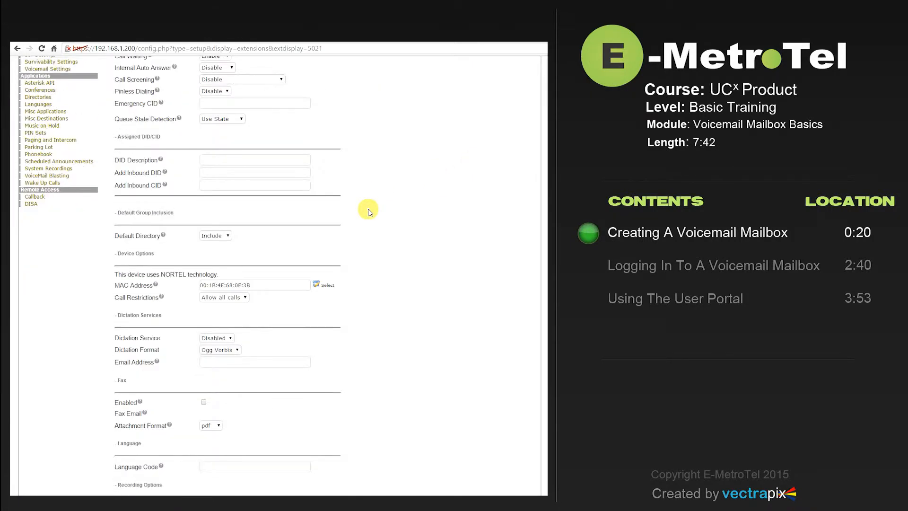
pyautogui.scroll(-3)
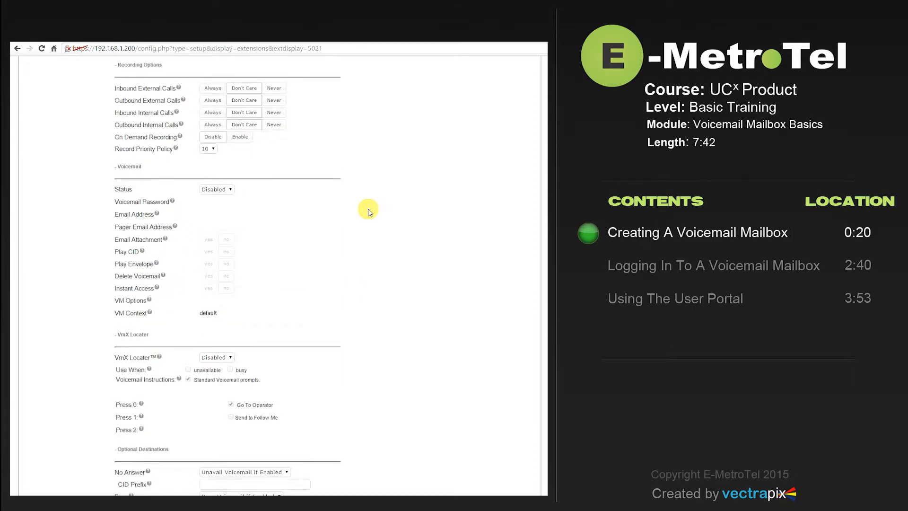
pyautogui.click(217, 189)
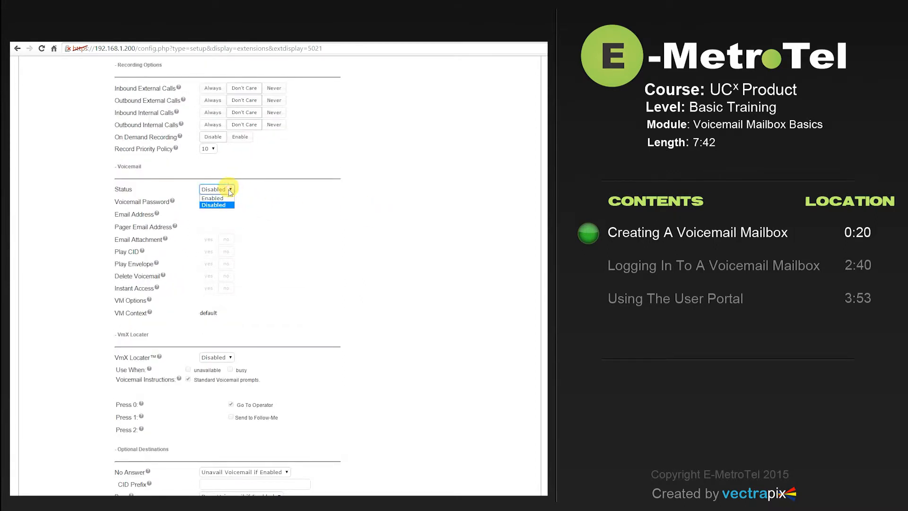
pyautogui.click(213, 198)
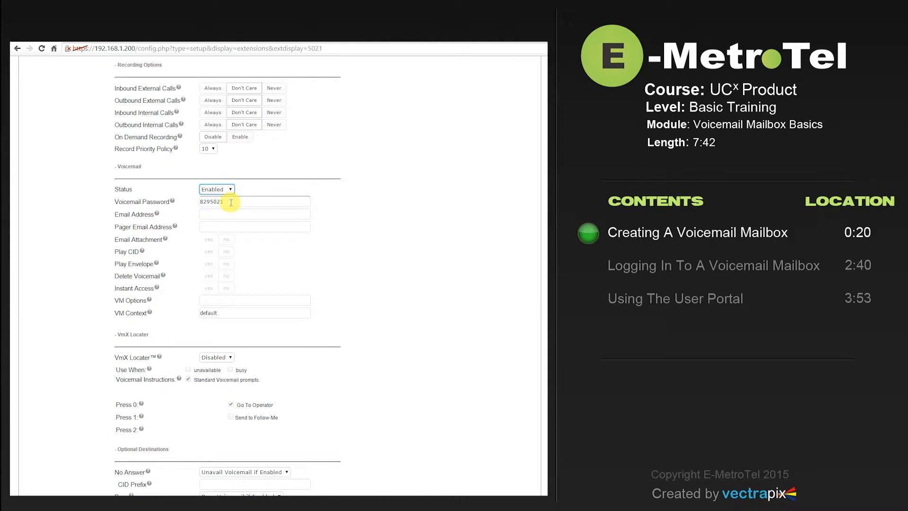
pyautogui.tripleClick(254, 202)
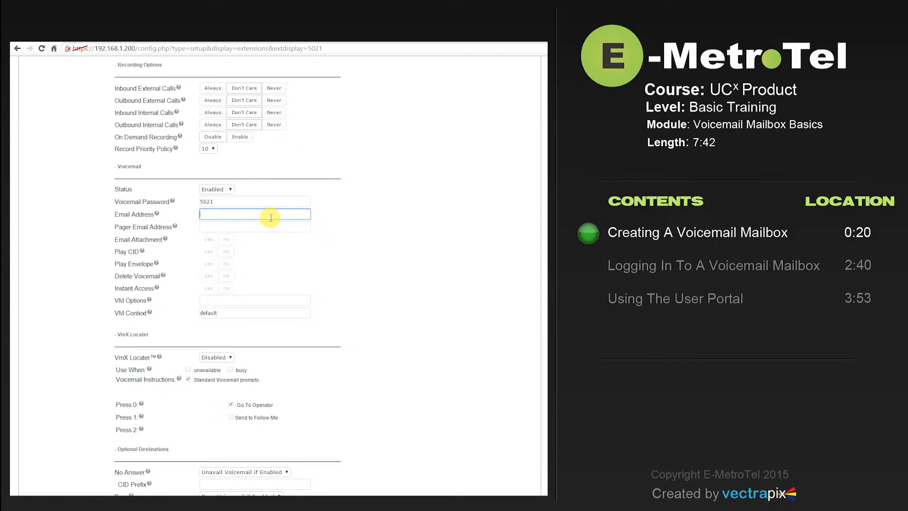
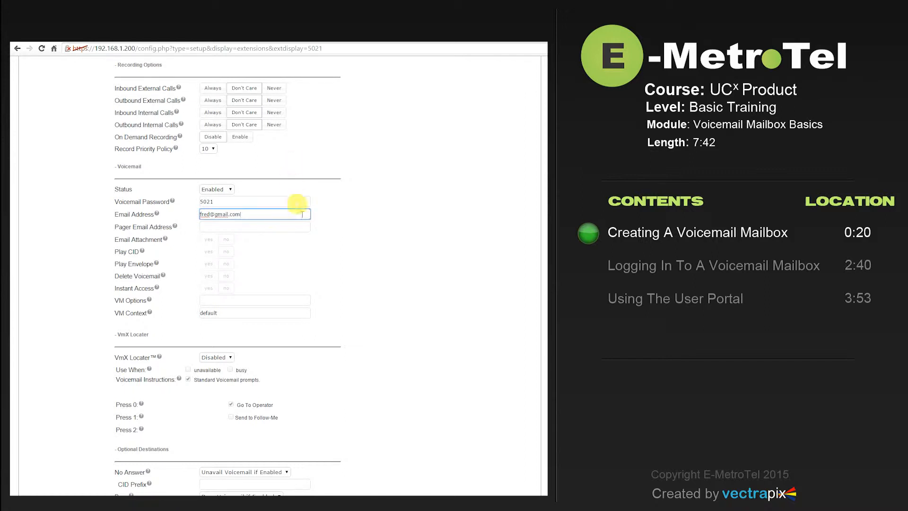
pyautogui.scroll(-3)
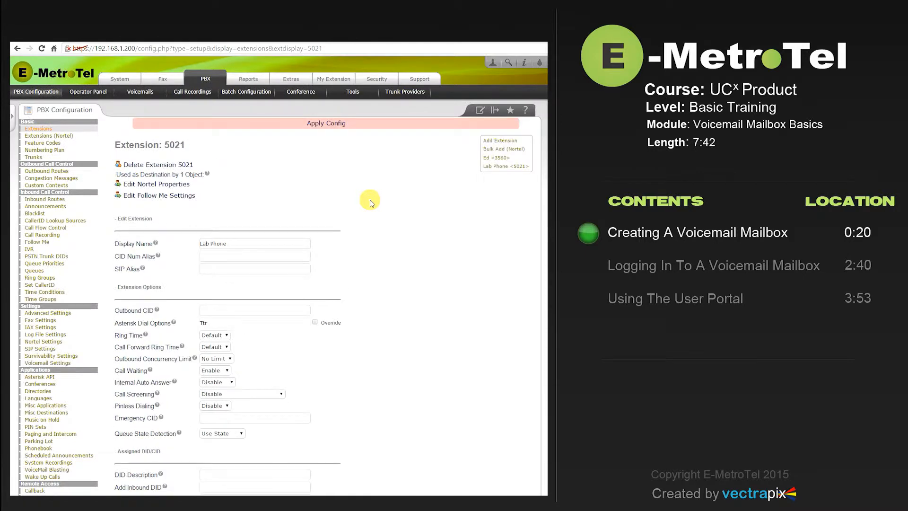
# - Set Email Attachment to yes, and Play CID, Play Envelope and Delete Voicemail to no
pyautogui.click(325, 123)
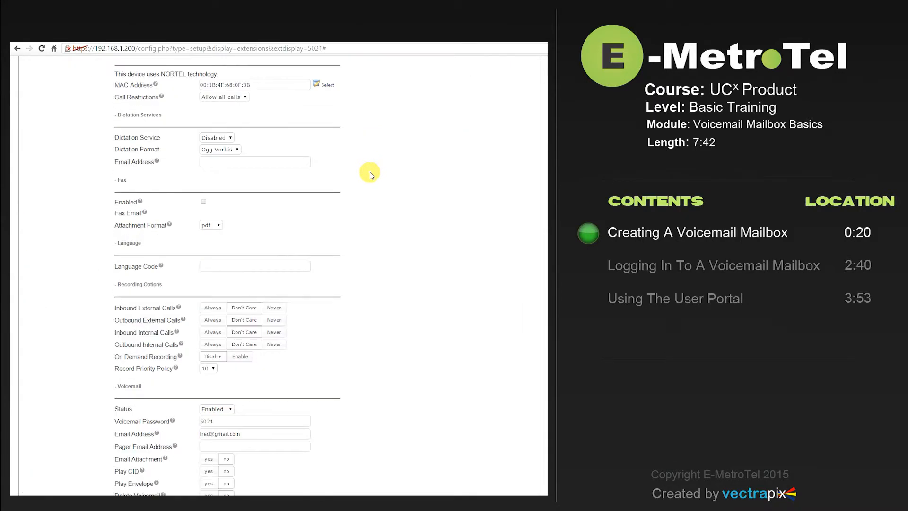
pyautogui.scroll(-3)
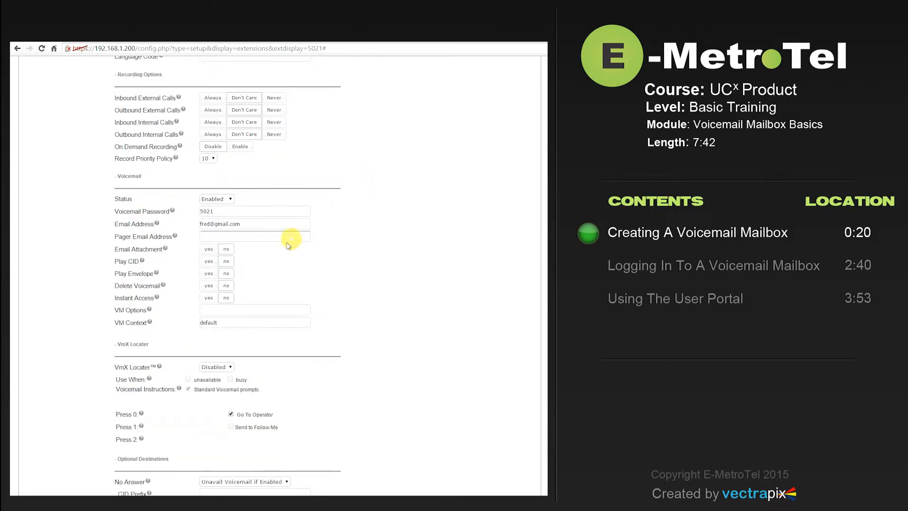
pyautogui.moveTo(245, 252)
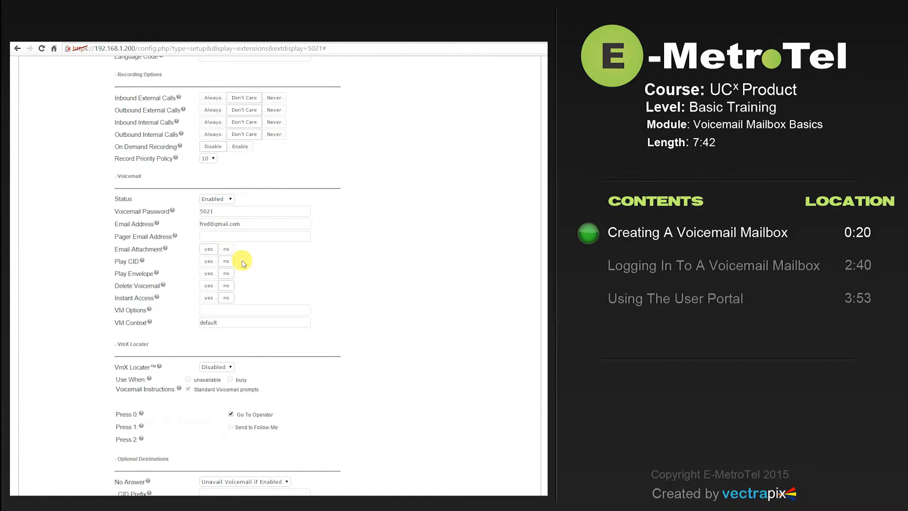
pyautogui.moveTo(240, 278)
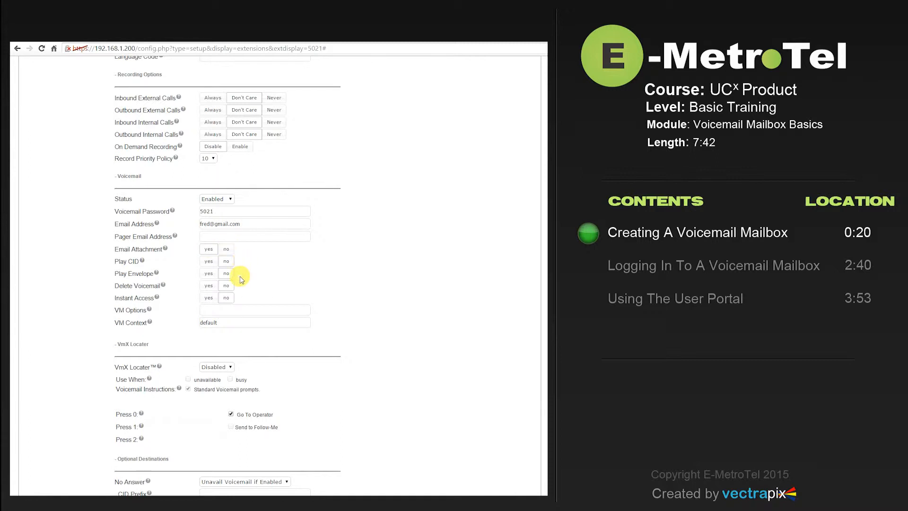
pyautogui.moveTo(238, 295)
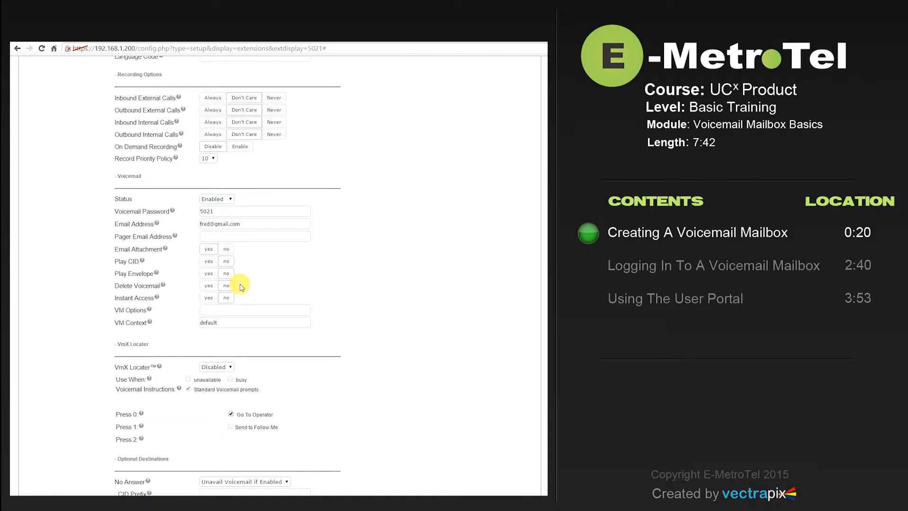
pyautogui.moveTo(240, 295)
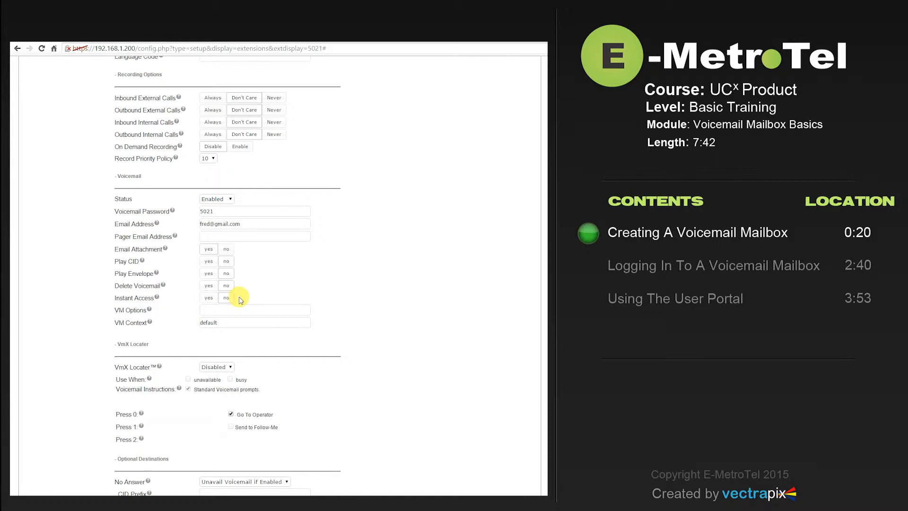
# - Submit extension 5021's voicemail changes from the bottom of the form
pyautogui.scroll(-3)
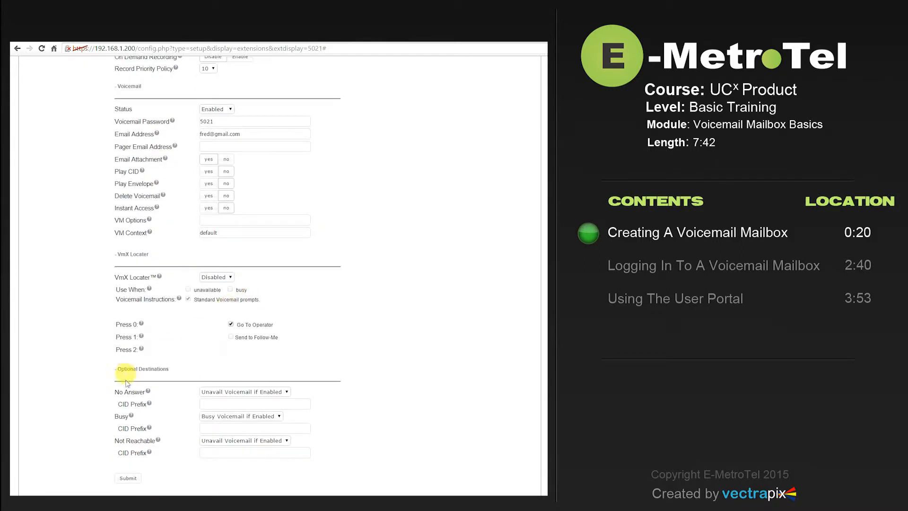
pyautogui.click(127, 478)
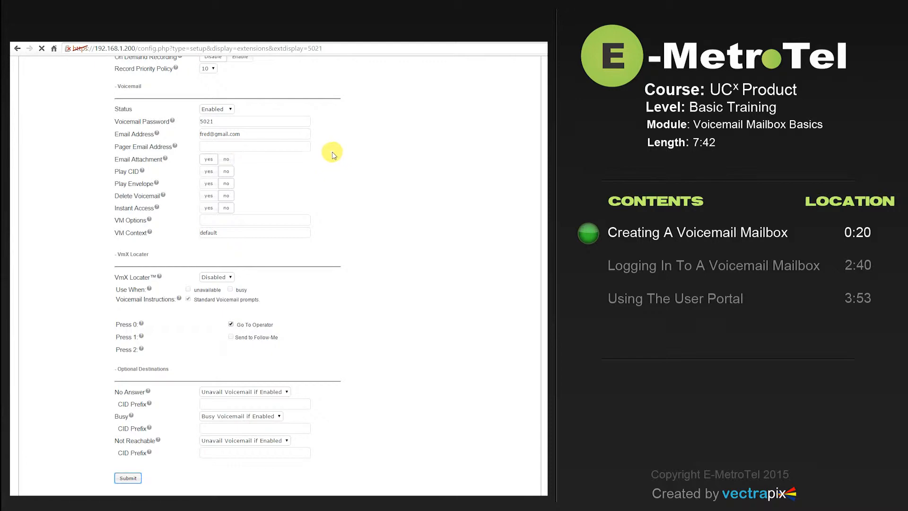
pyautogui.click(128, 477)
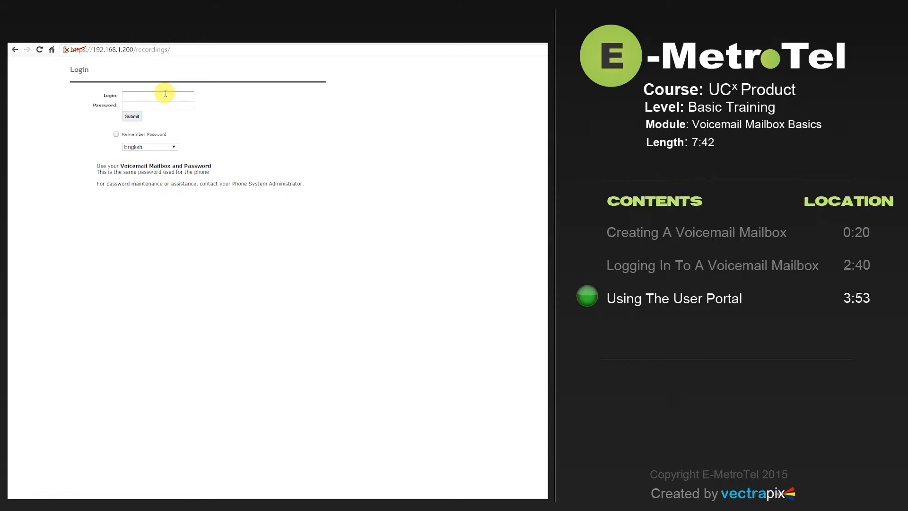
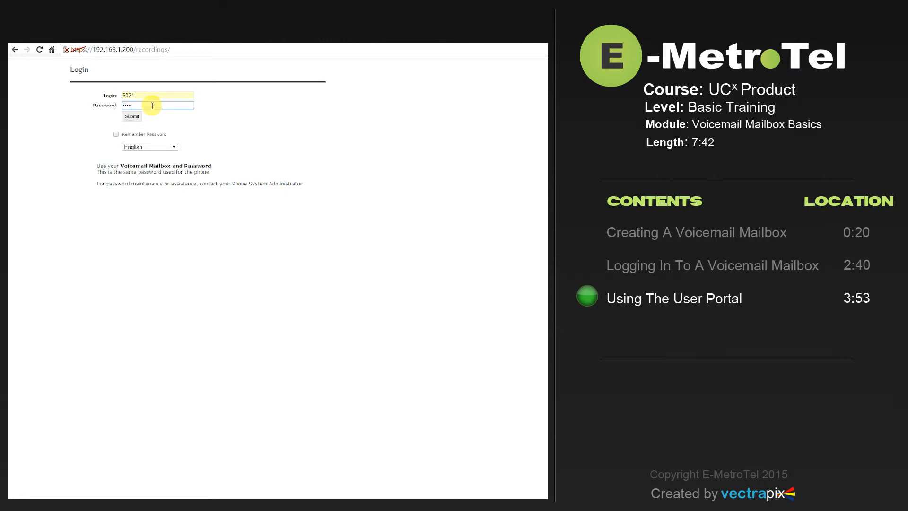
# - Log in to the User Portal as mailbox 5021 with its voicemail password
pyautogui.click(132, 117)
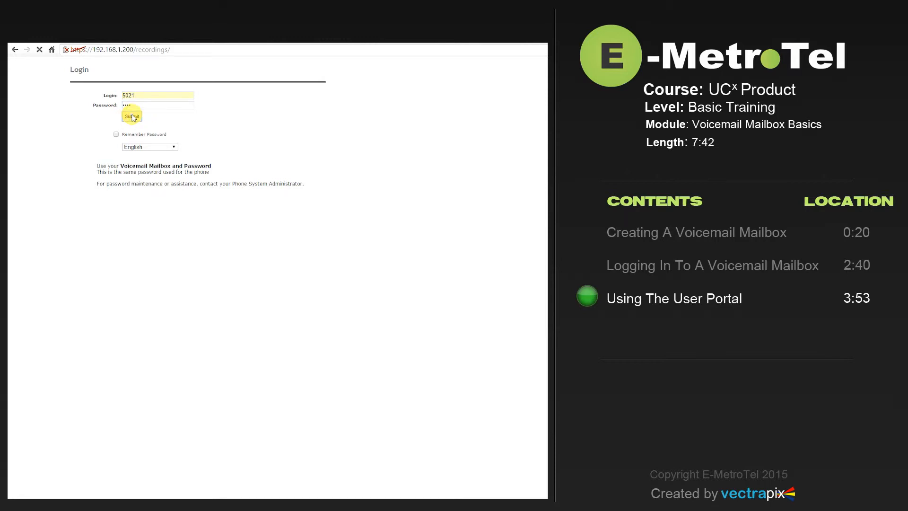
pyautogui.click(131, 116)
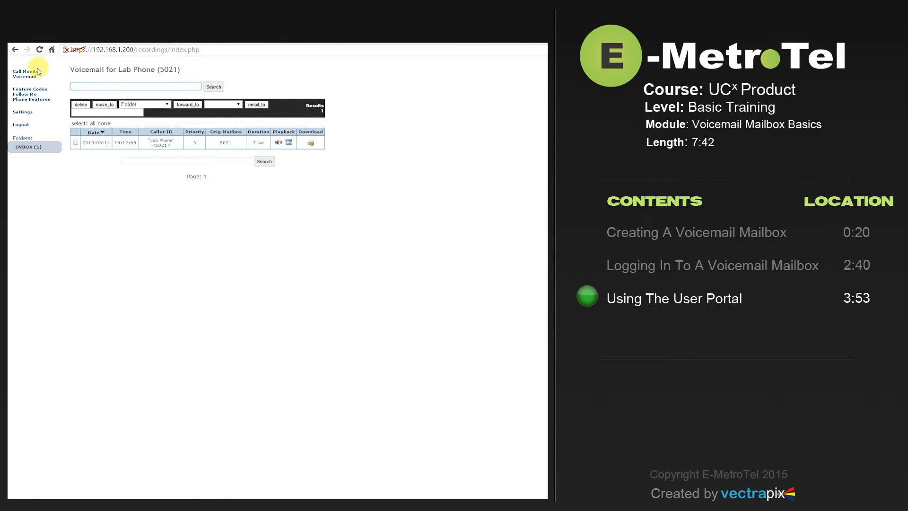
# - Move from the Call Monitor list to Lab Phone's Follow Me settings page
pyautogui.click(24, 71)
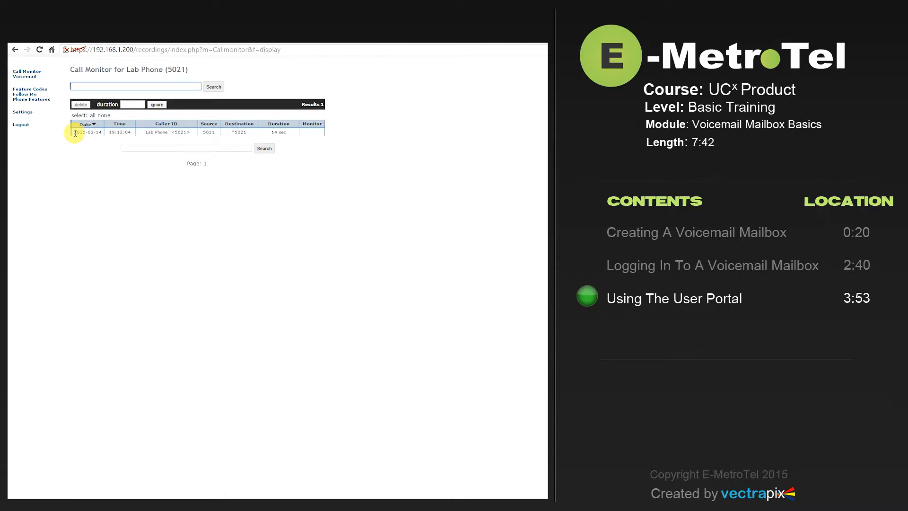
pyautogui.moveTo(104, 134)
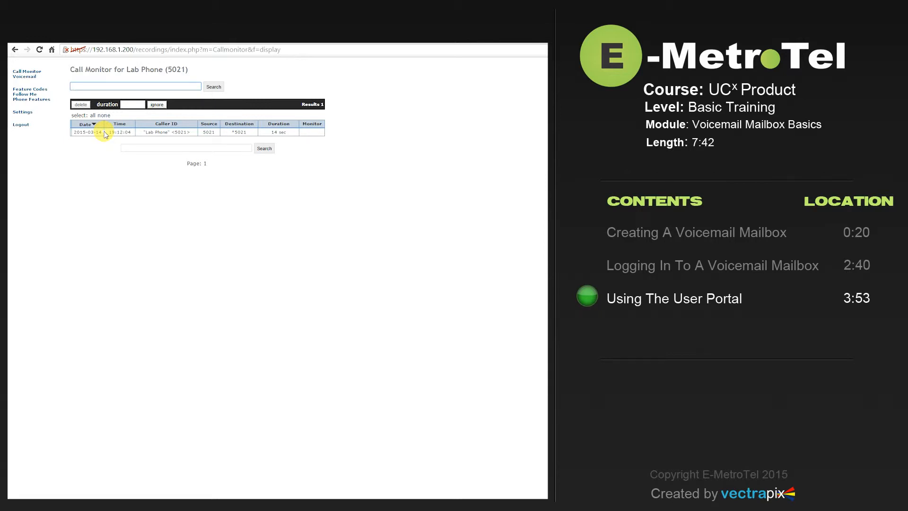
pyautogui.click(24, 94)
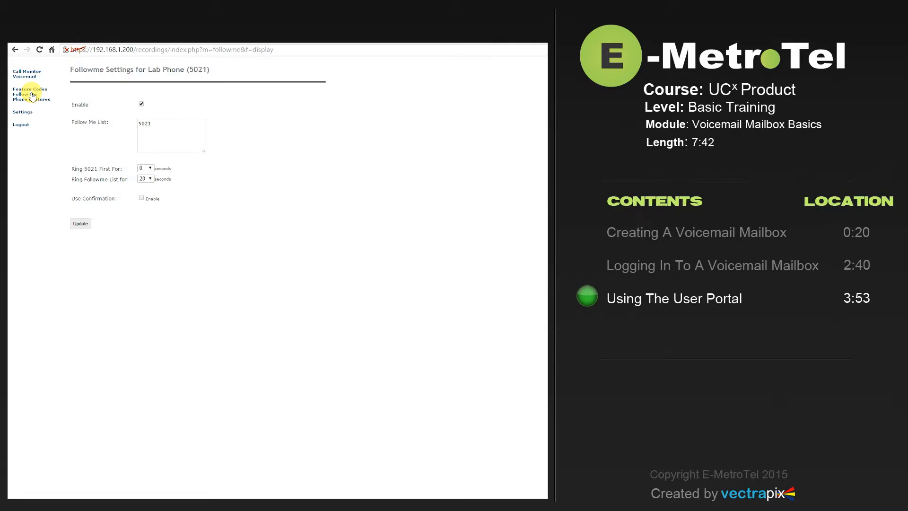
pyautogui.click(171, 136)
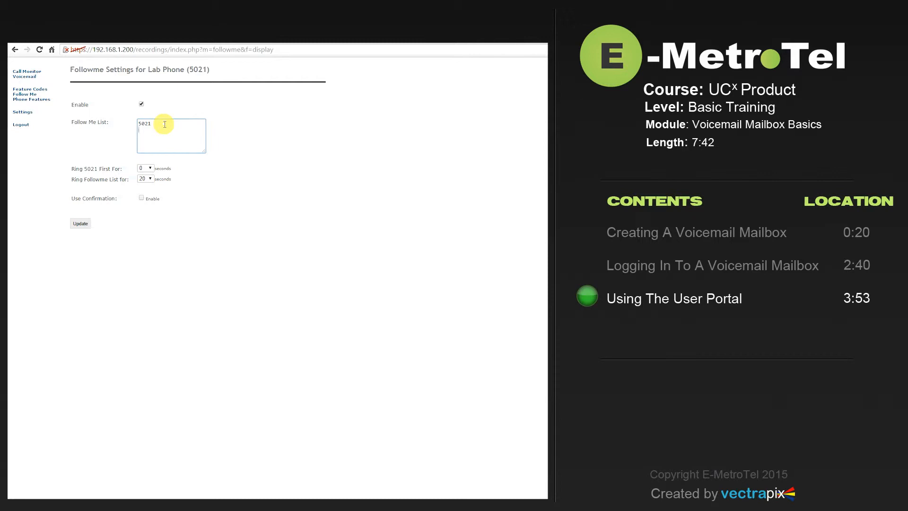
pyautogui.write('9')
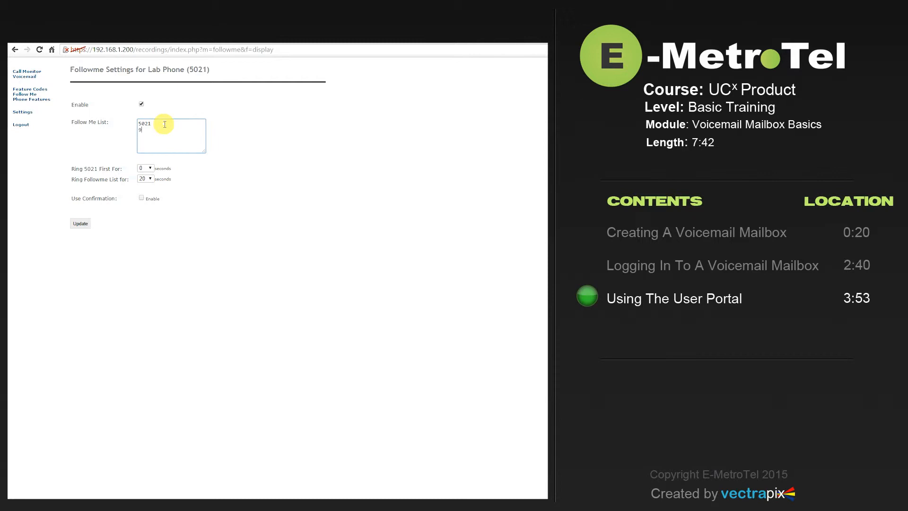
pyautogui.write('1')
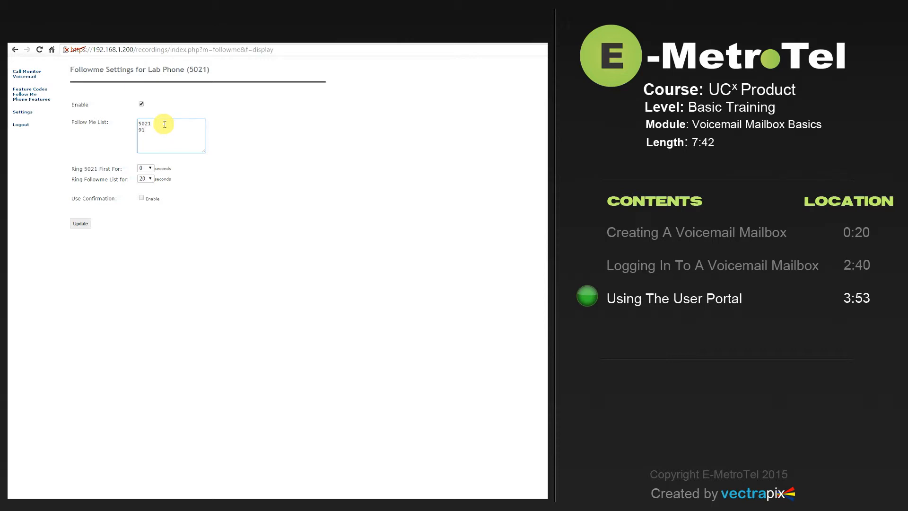
pyautogui.write('5')
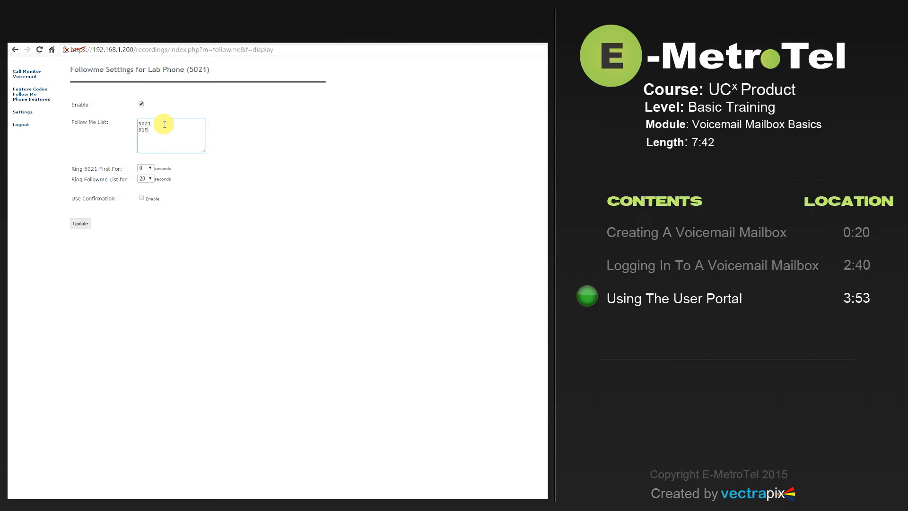
pyautogui.write('55')
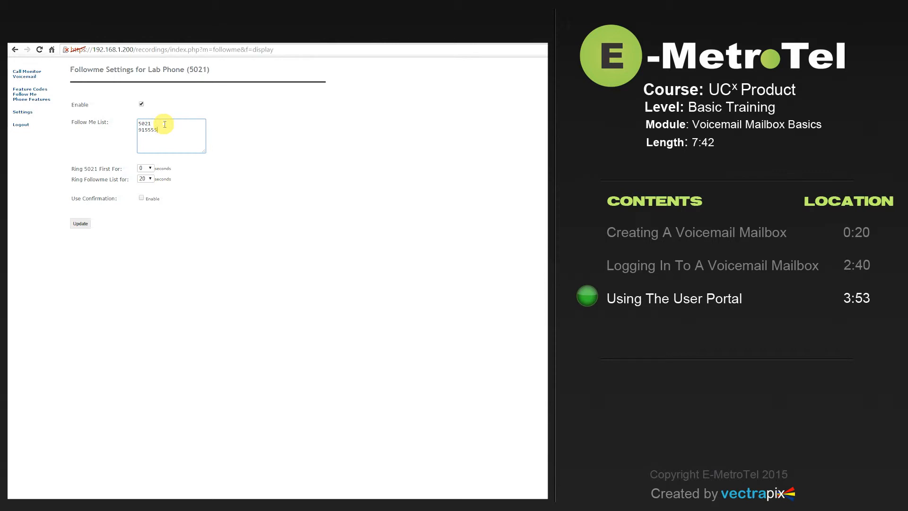
pyautogui.write('51212')
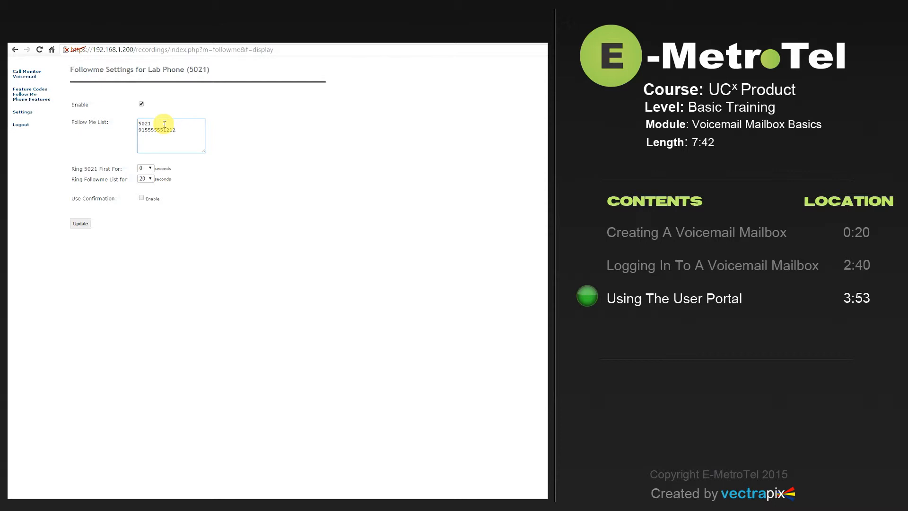
pyautogui.write('#')
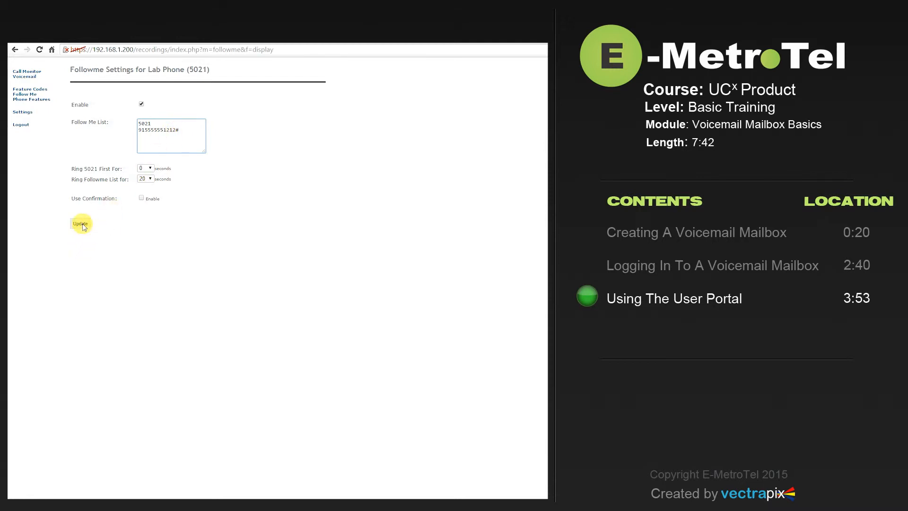
pyautogui.click(80, 223)
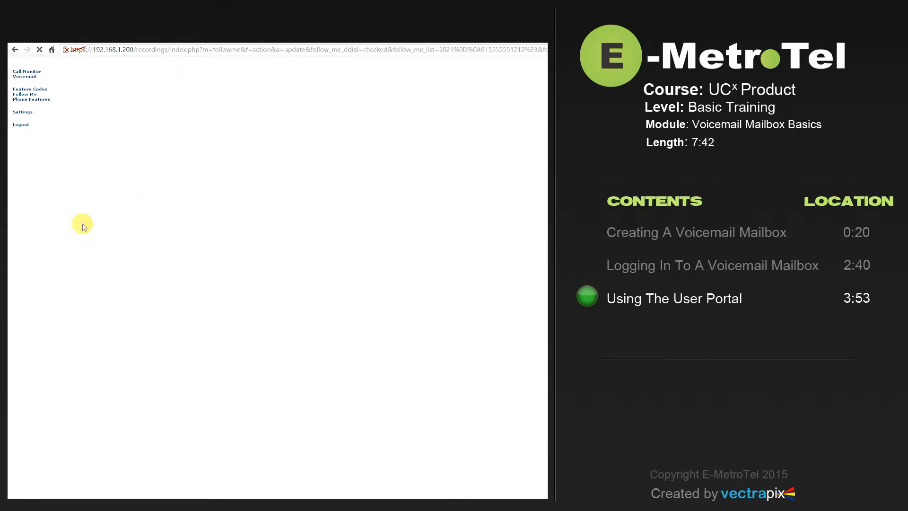
pyautogui.click(80, 224)
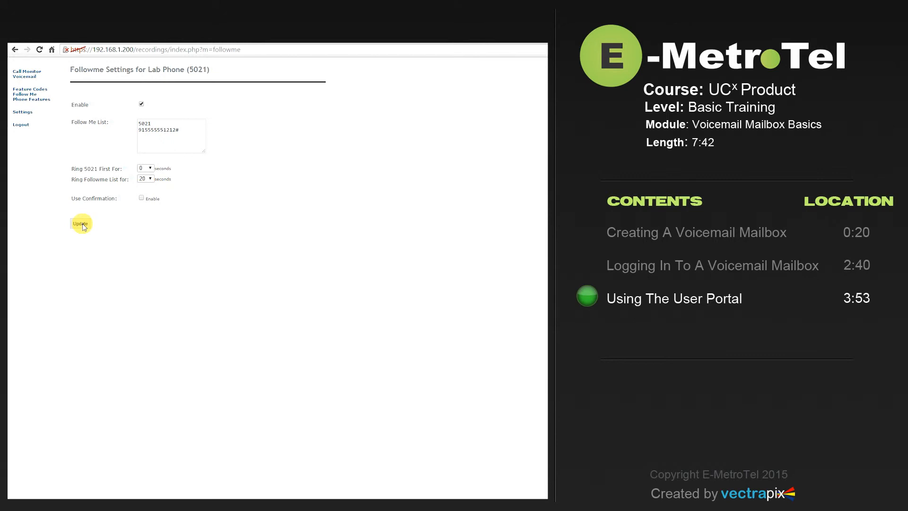
pyautogui.moveTo(188, 151)
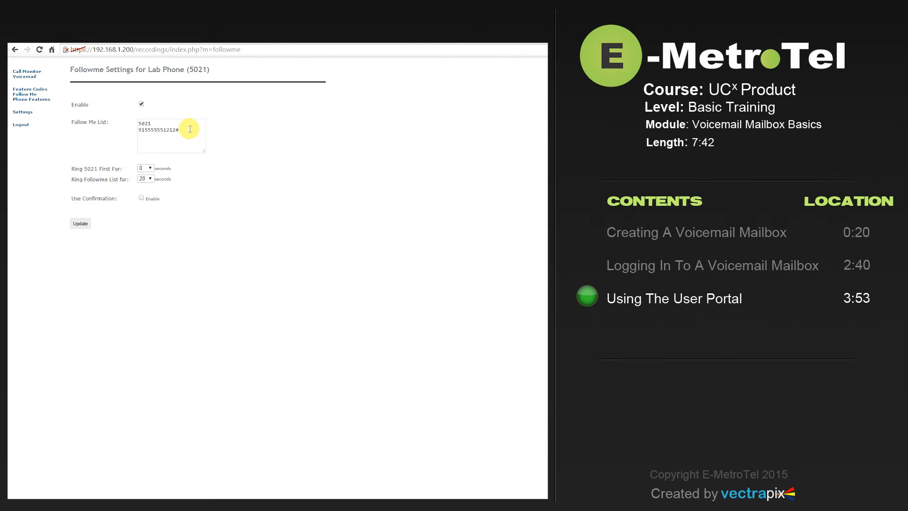
pyautogui.moveTo(41, 116)
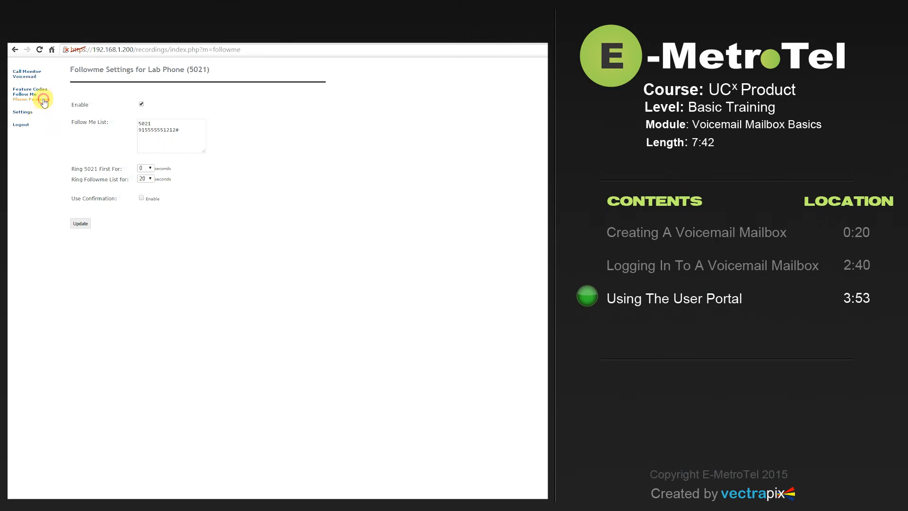
# - Open Phone Features and toggle Unconditional forwarding on, then back off
pyautogui.click(28, 99)
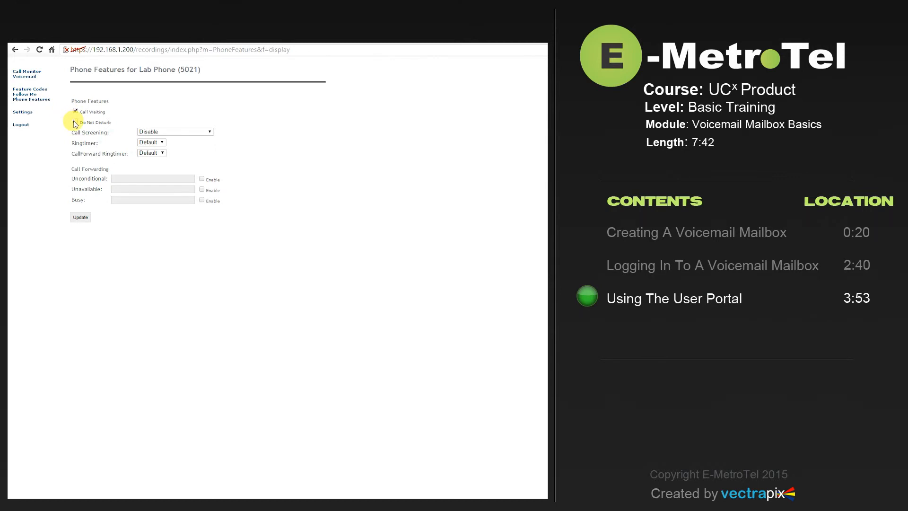
pyautogui.moveTo(124, 126)
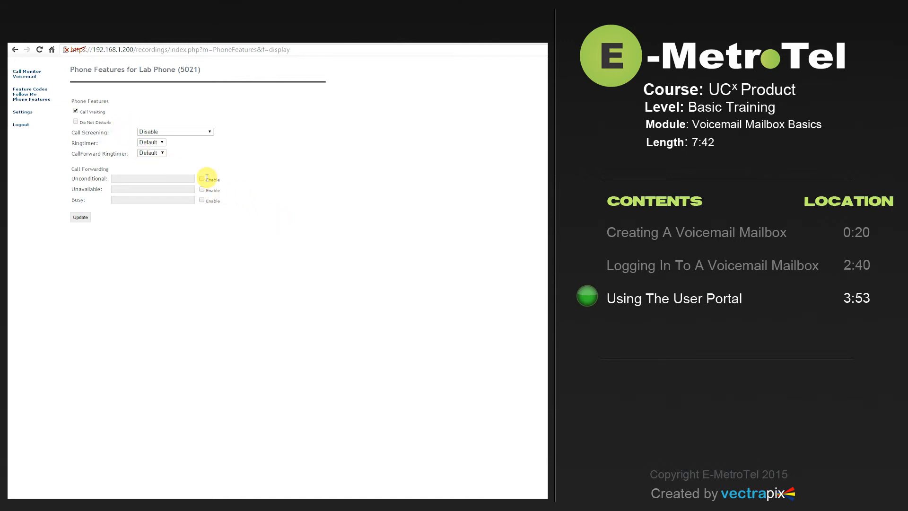
pyautogui.click(201, 179)
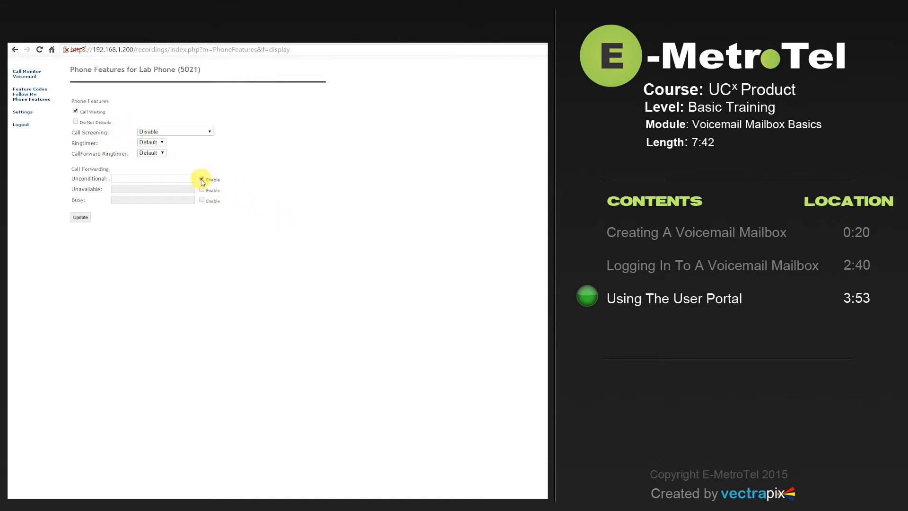
pyautogui.click(202, 179)
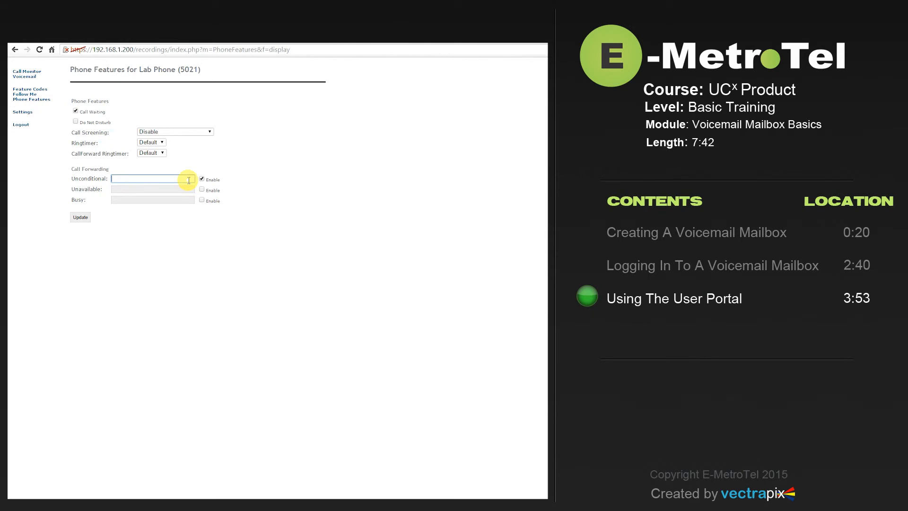
pyautogui.click(202, 178)
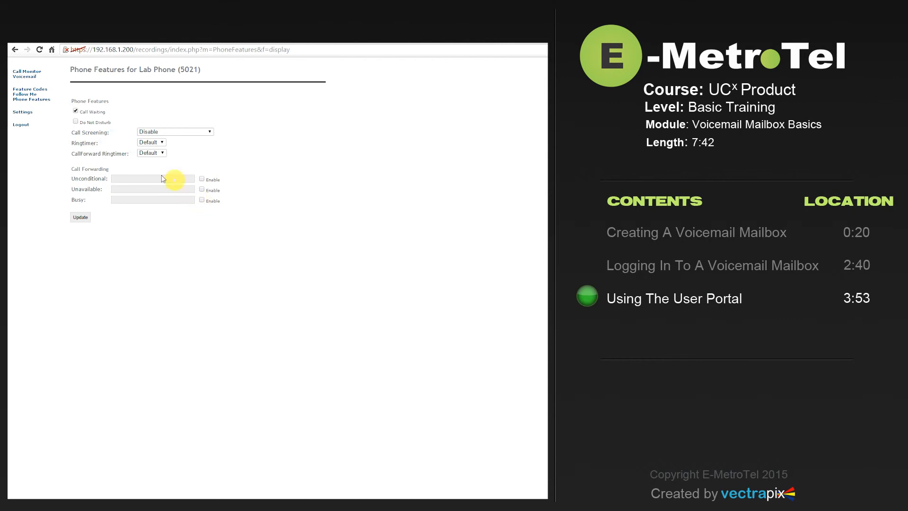
pyautogui.moveTo(24, 113)
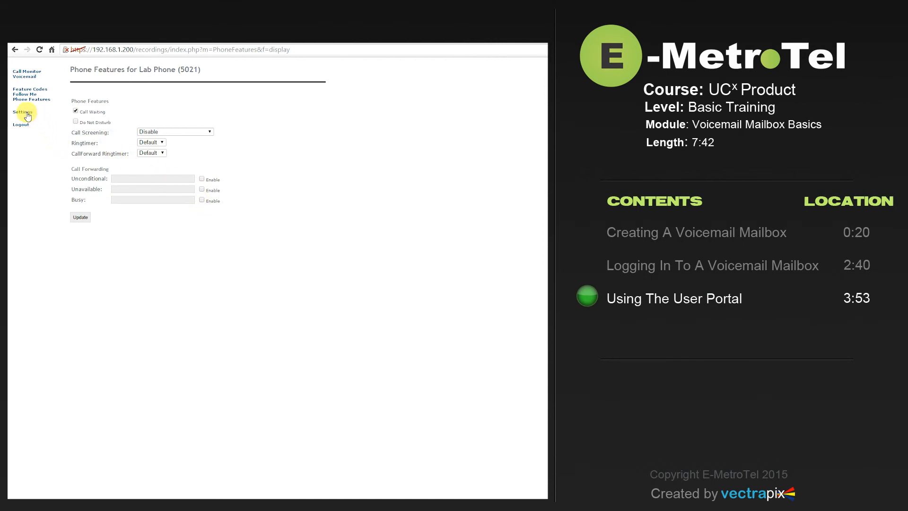
# - Review Lab Phone (5021)'s mailbox settings keeping Default (WAV) audio format, then log out
pyautogui.click(21, 113)
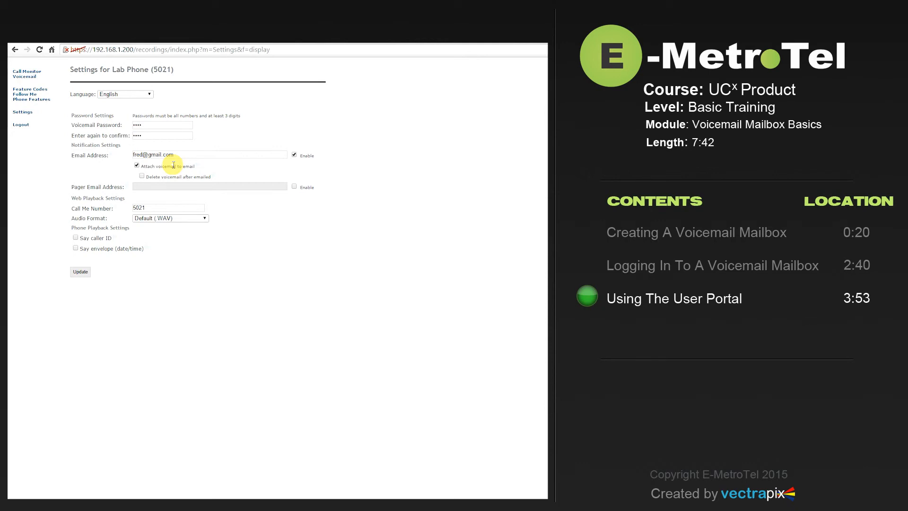
pyautogui.moveTo(165, 177)
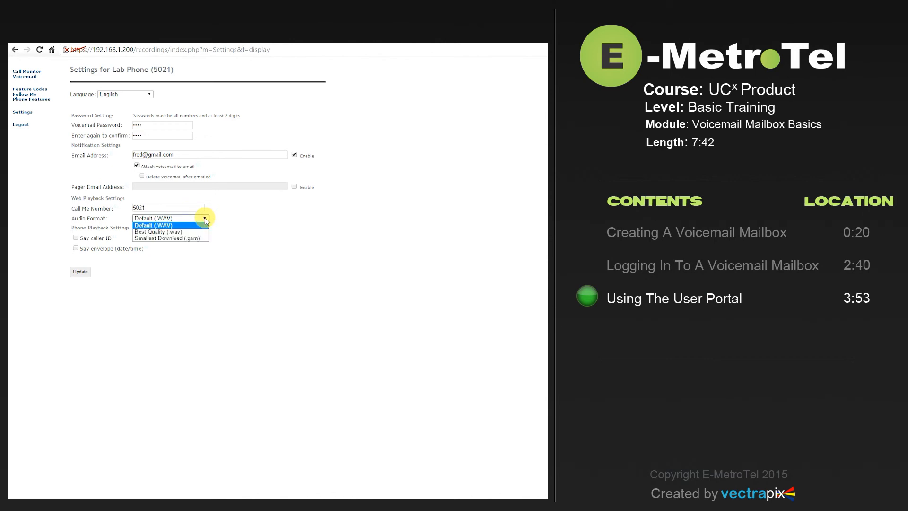
pyautogui.click(168, 225)
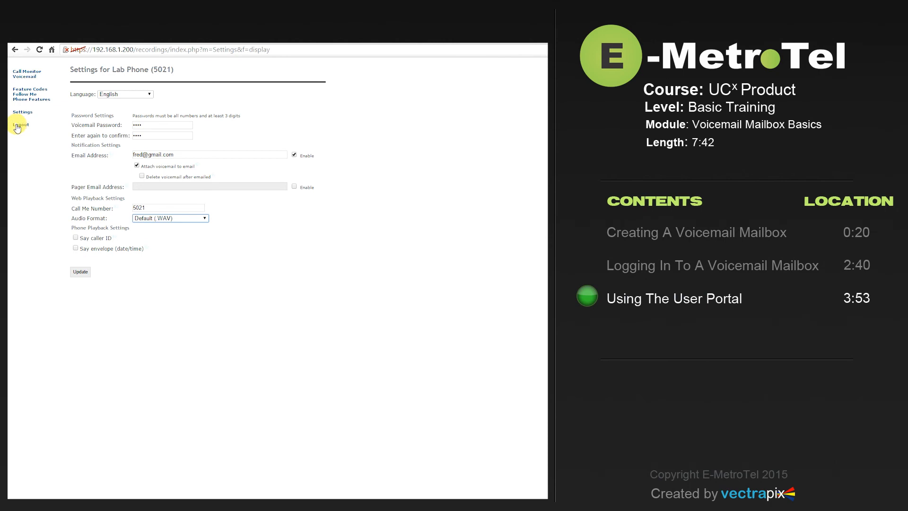
pyautogui.click(21, 124)
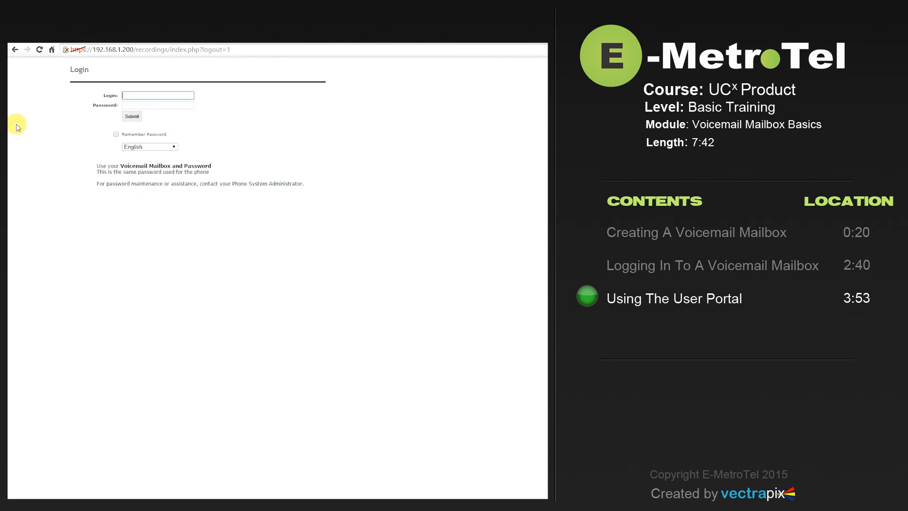